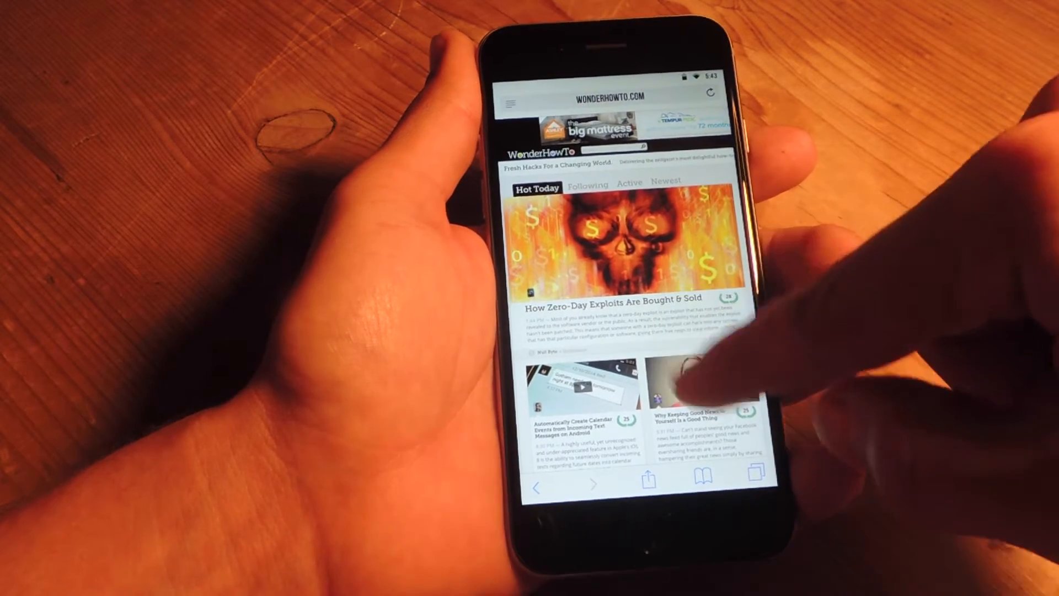
- Scroll down the tweak list and open TapToScroll's settings
scroll(down, 3)
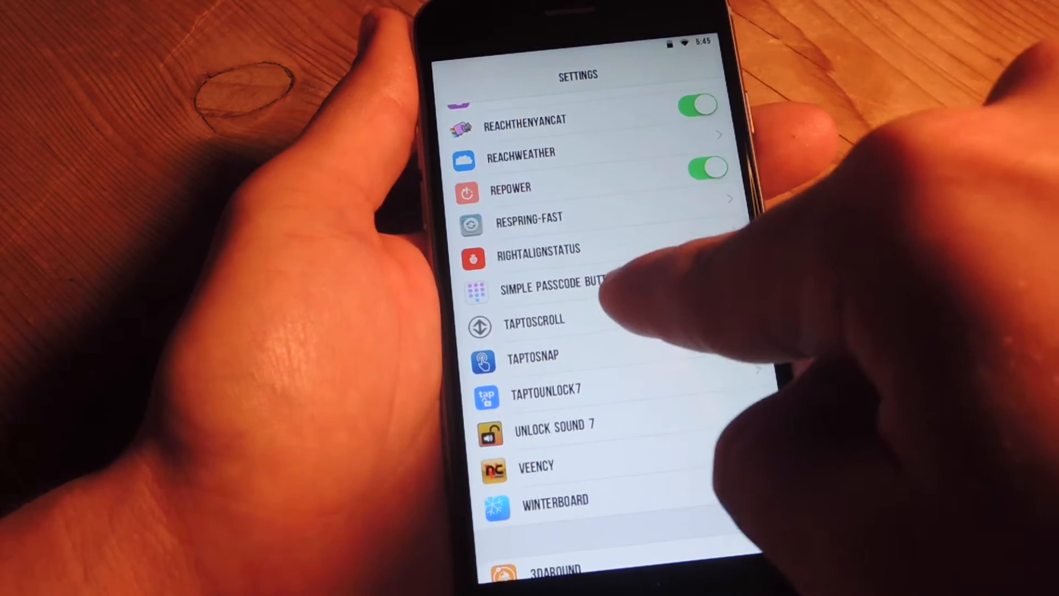
click(533, 321)
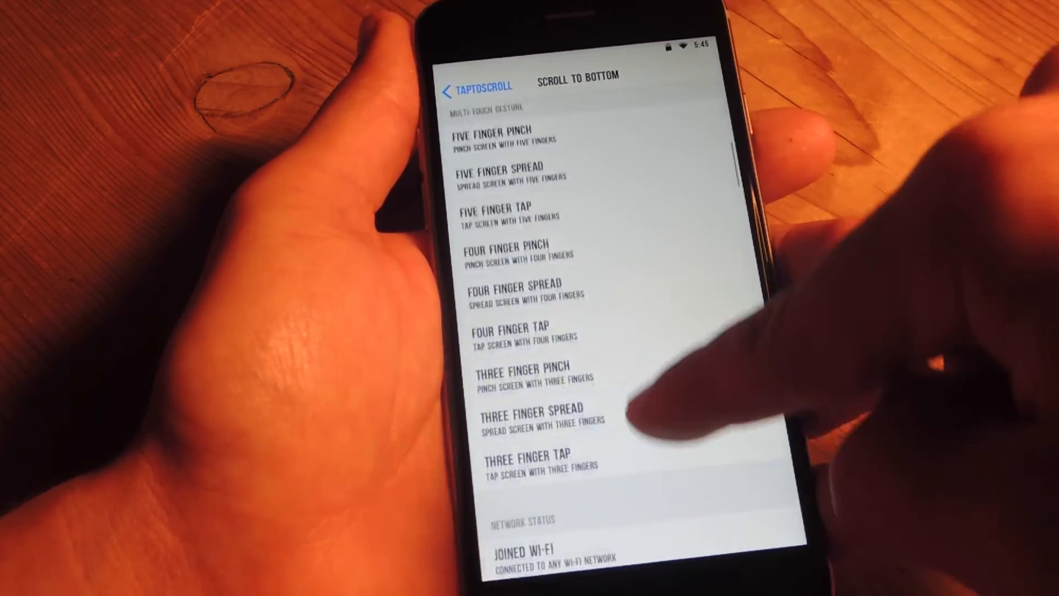
- Scroll the Scroll to Bottom gesture list down to the Status Bar gestures
scroll(down, 3)
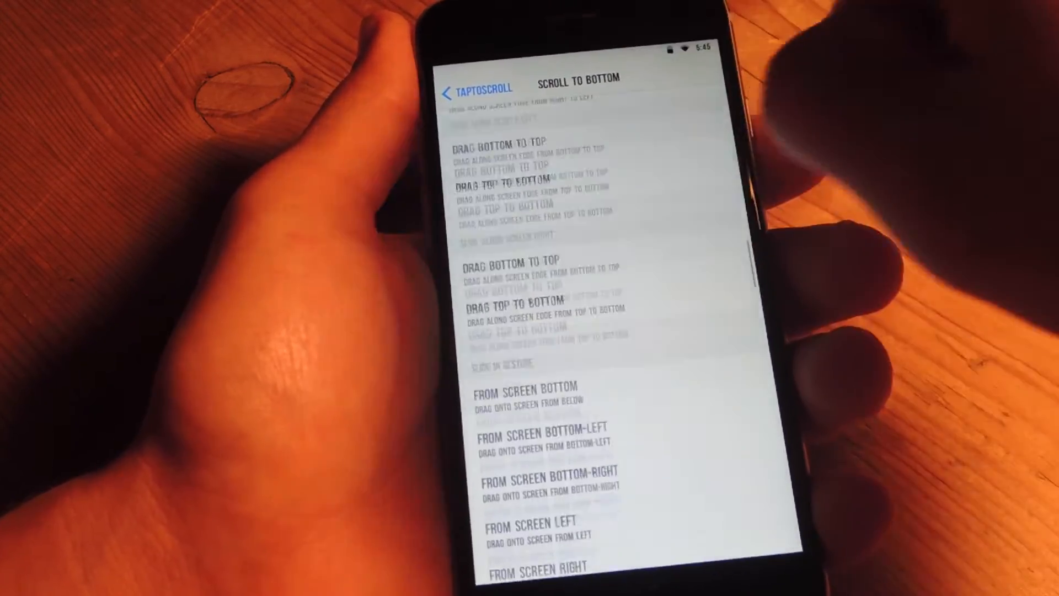
scroll(down, 3)
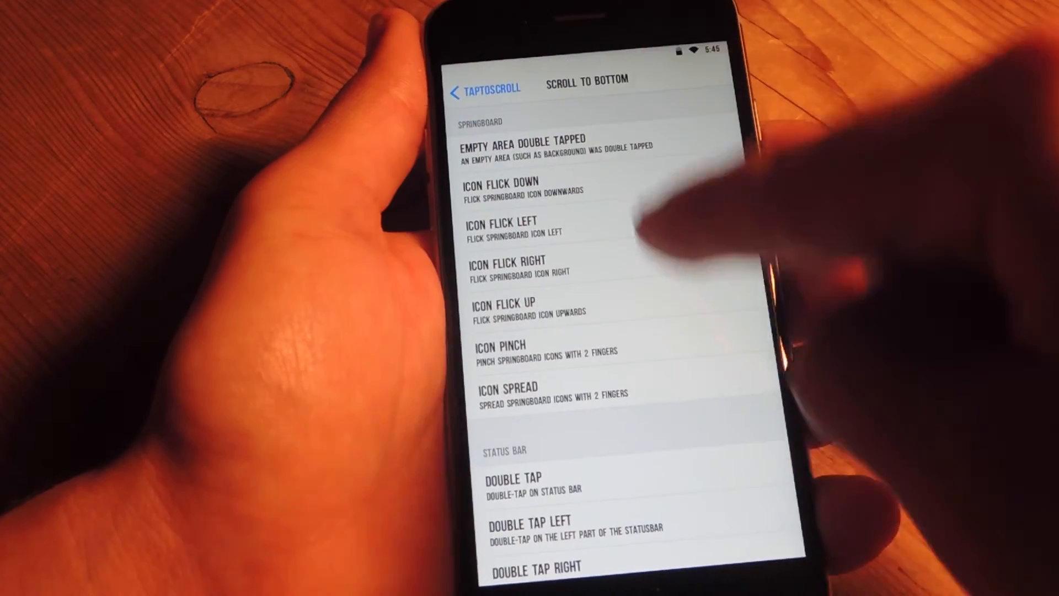
scroll(down, 3)
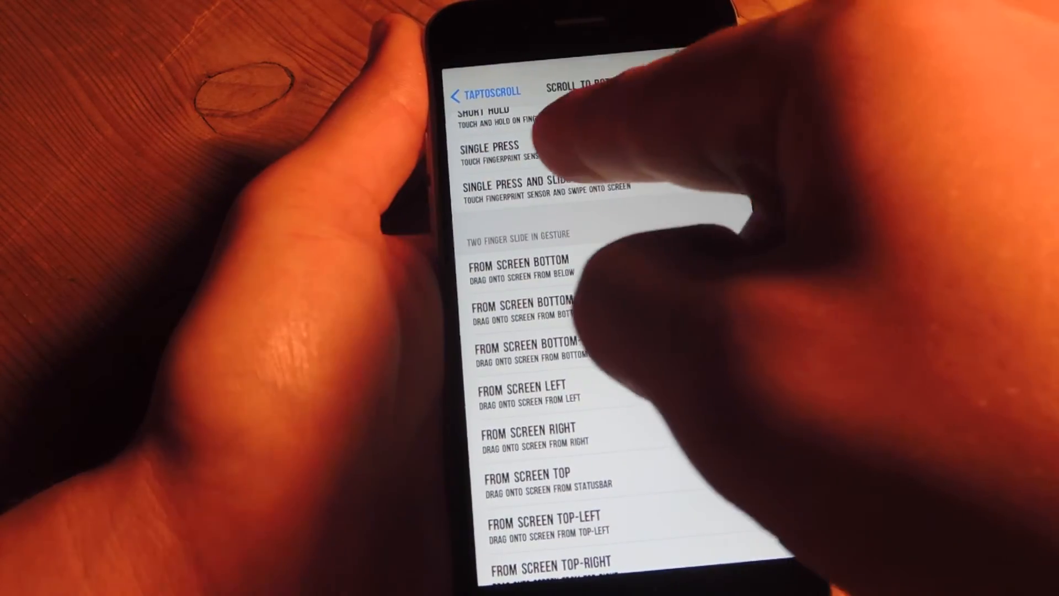
scroll(down, 3)
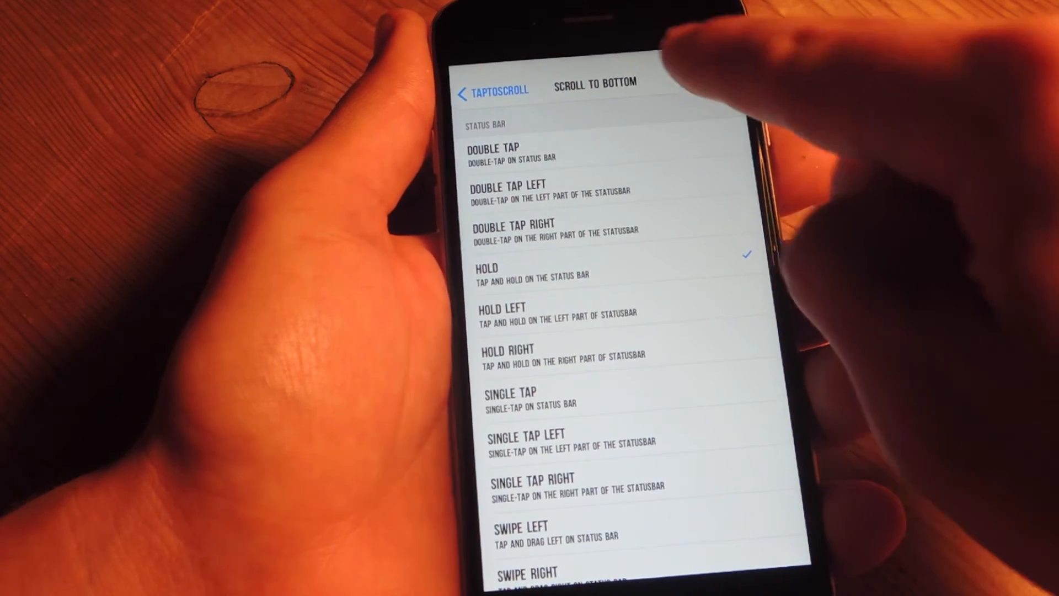
- Scroll the Activator list past Status Bar Hold to the Slide Out and Springboard gestures
scroll(down, 3)
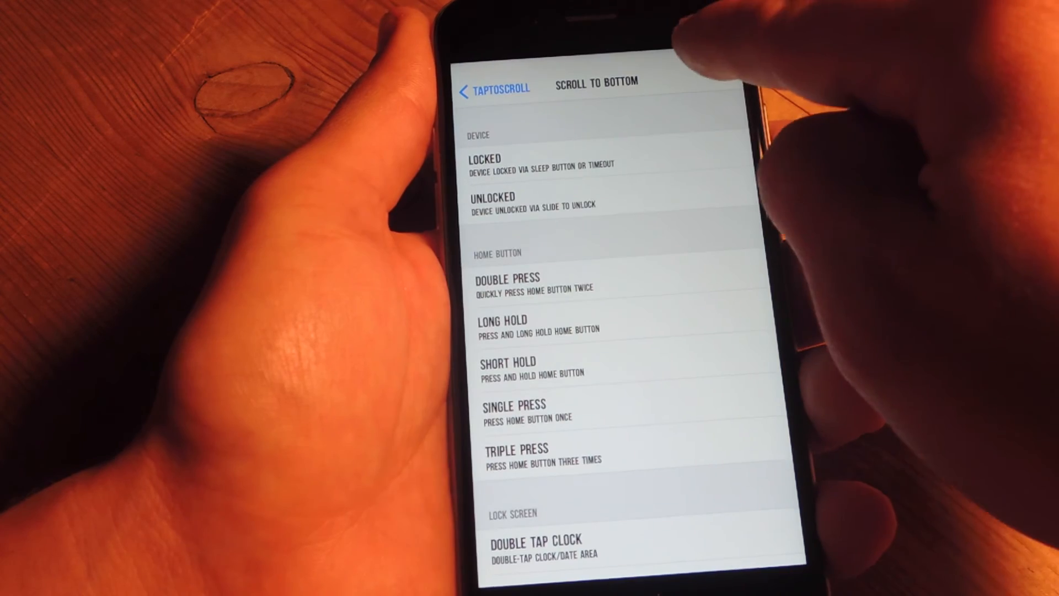
scroll(down, 3)
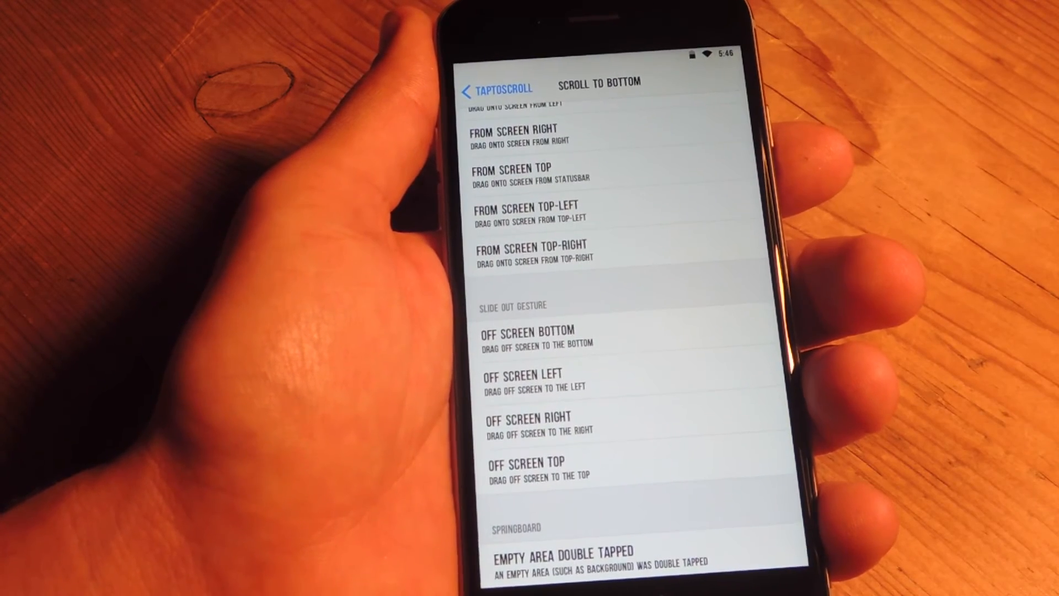